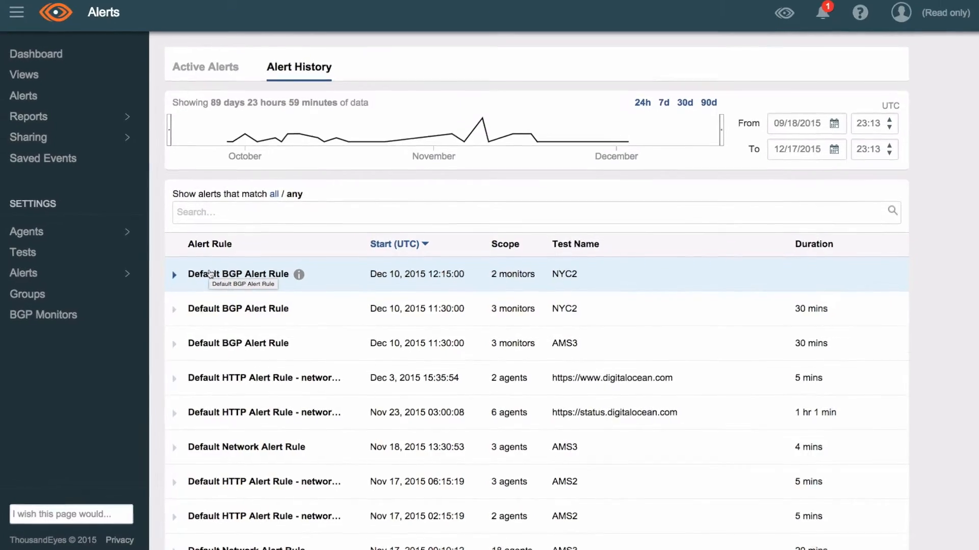
Step: Expand the Dec 10 12:15 NYC2 BGP alert to show both monitors' reachability details
click(176, 273)
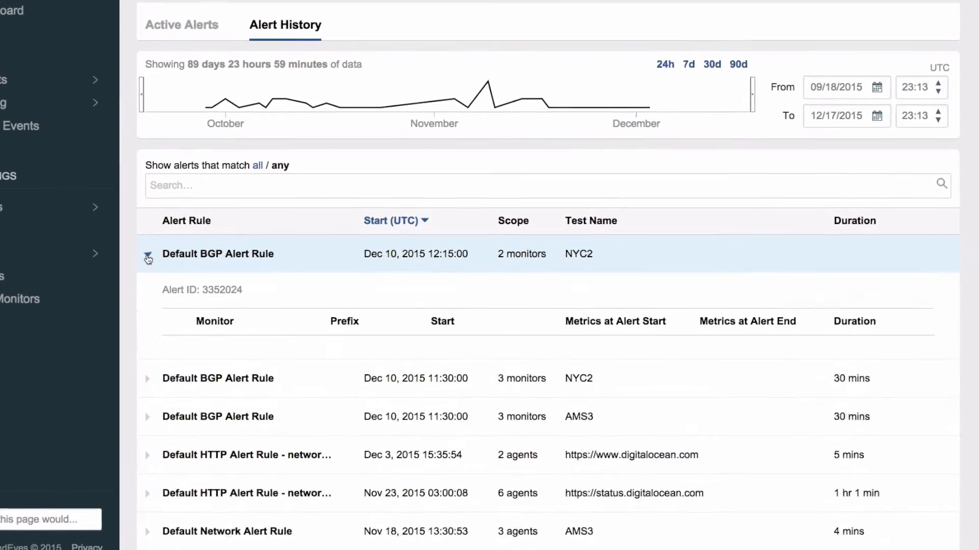
click(148, 258)
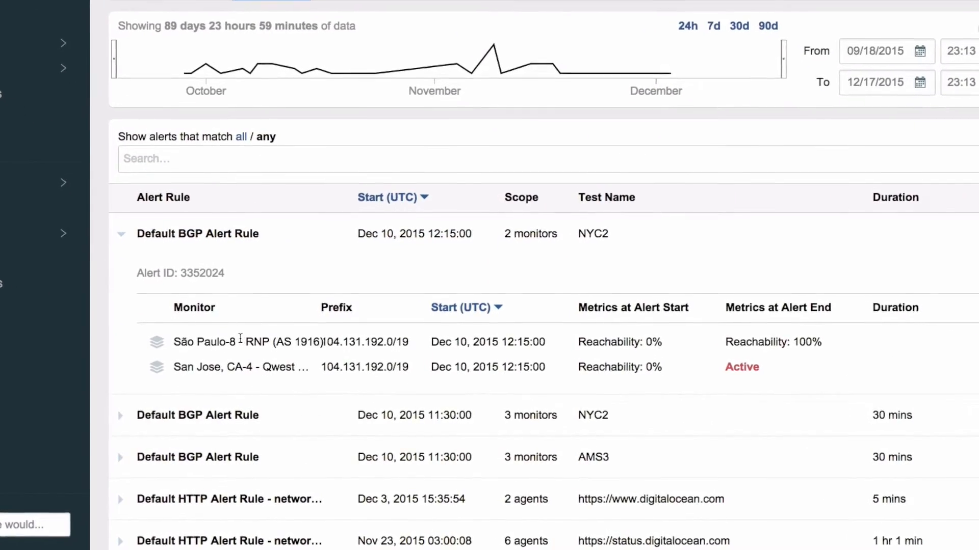